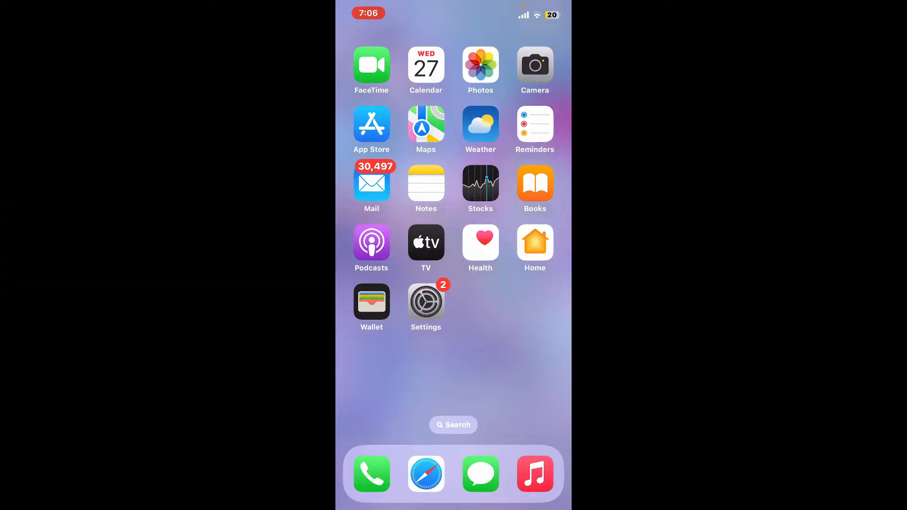
- Go to the App Store and reach the Meta Quest app's download page
left_click(371, 123)
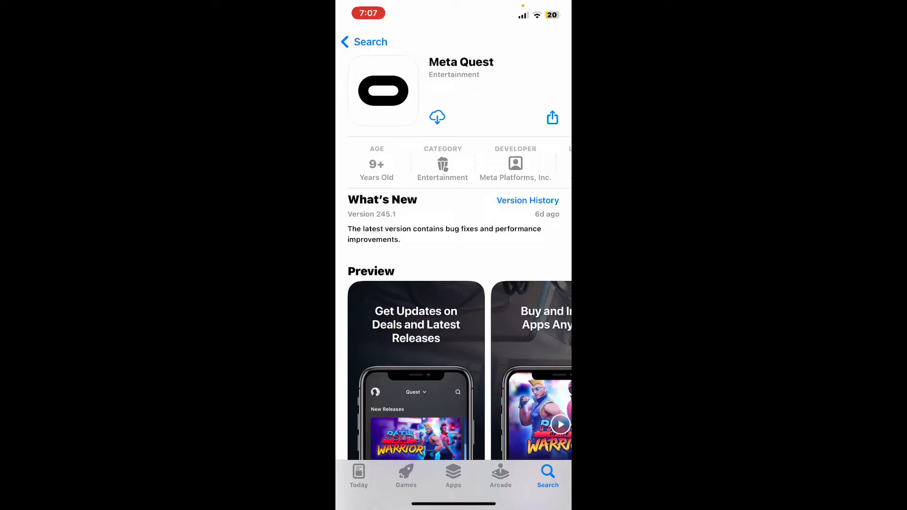
- Download Meta Quest via the cloud icon, then launch it to the Meta account login screen
left_click(438, 117)
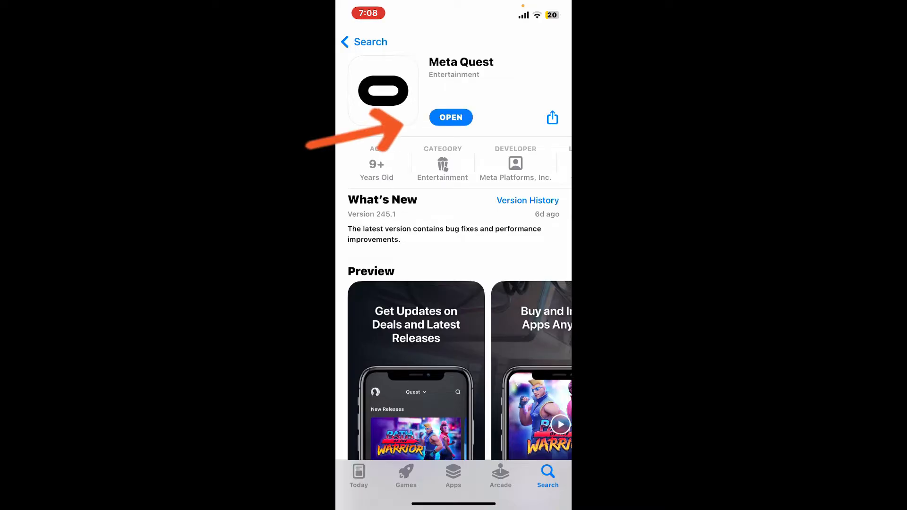
left_click(450, 117)
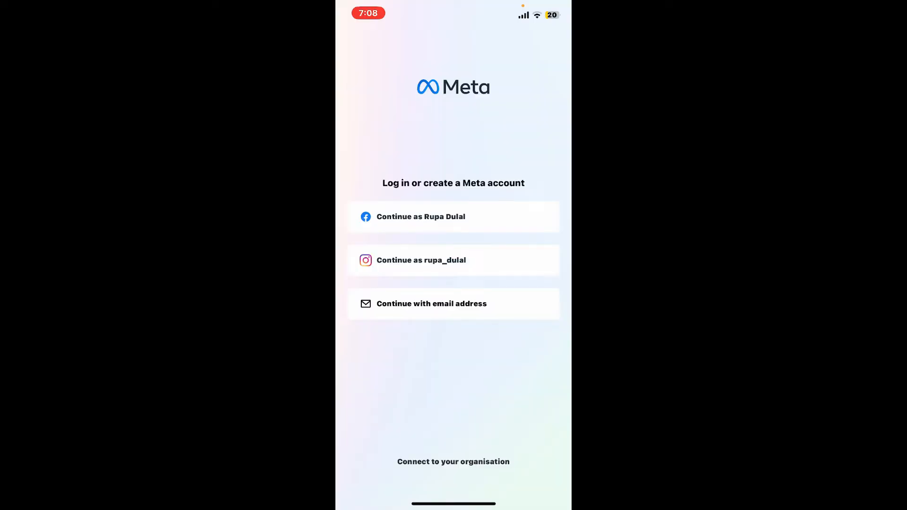